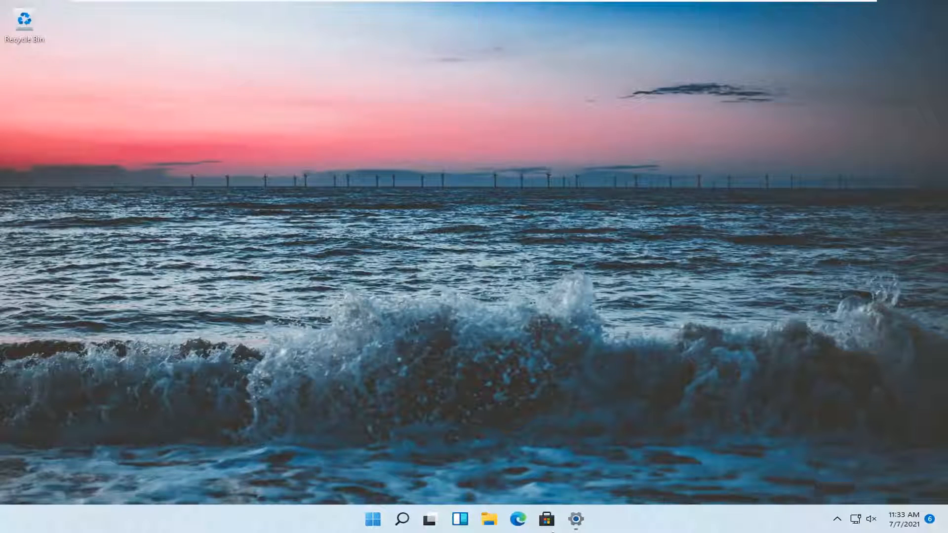
Close all Settings windows from the taskbar icon's menu
{"action": "right_click", "coordinate": [575, 518]}
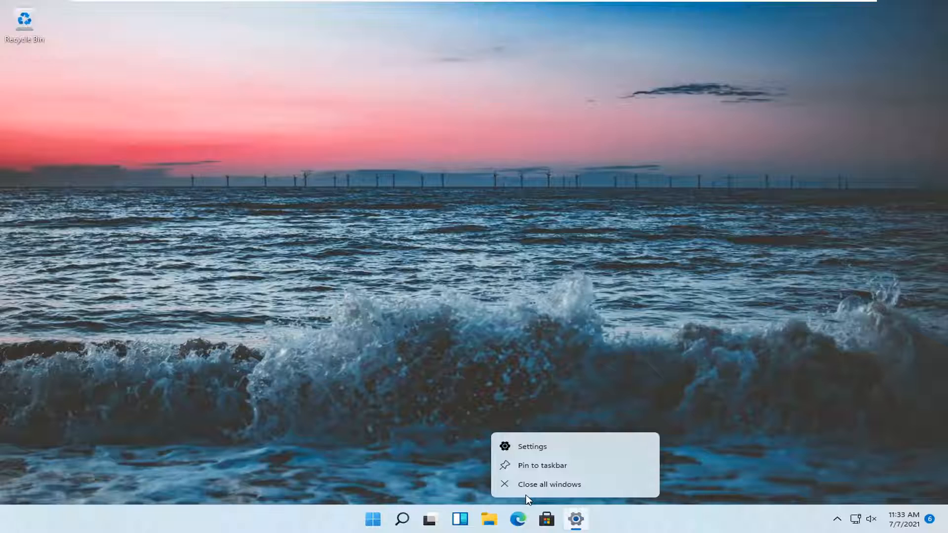
{"action": "left_click", "coordinate": [549, 484]}
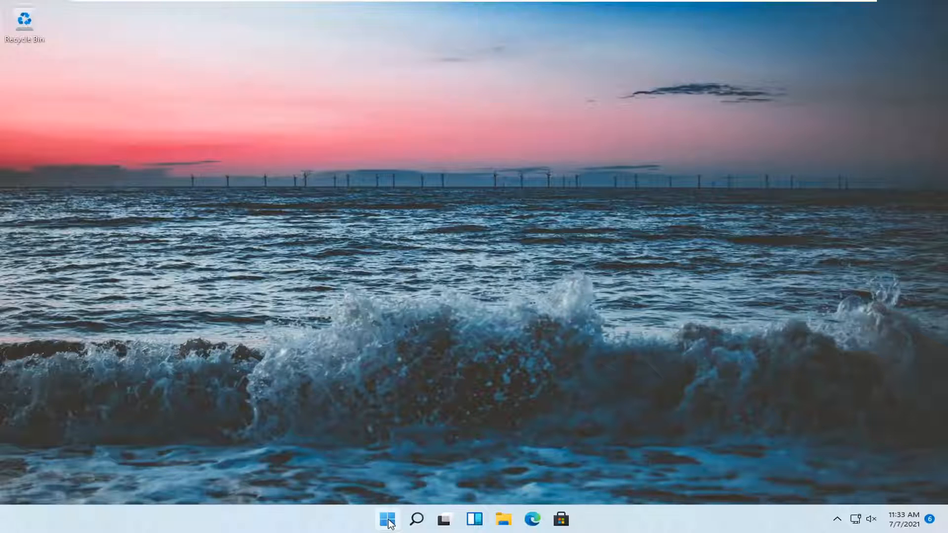
Launch Settings from the Start button's quick link menu onto the System page
{"action": "right_click", "coordinate": [387, 519]}
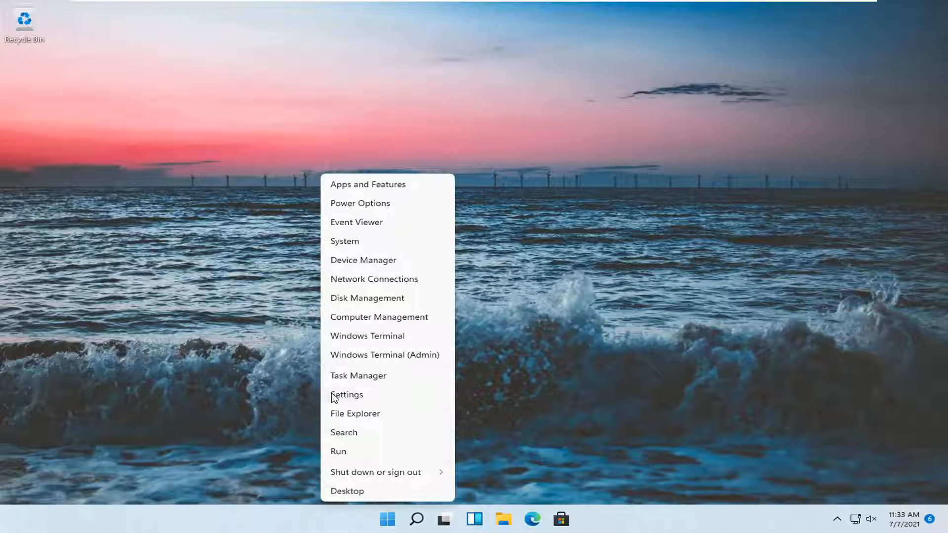
{"action": "left_click", "coordinate": [347, 393]}
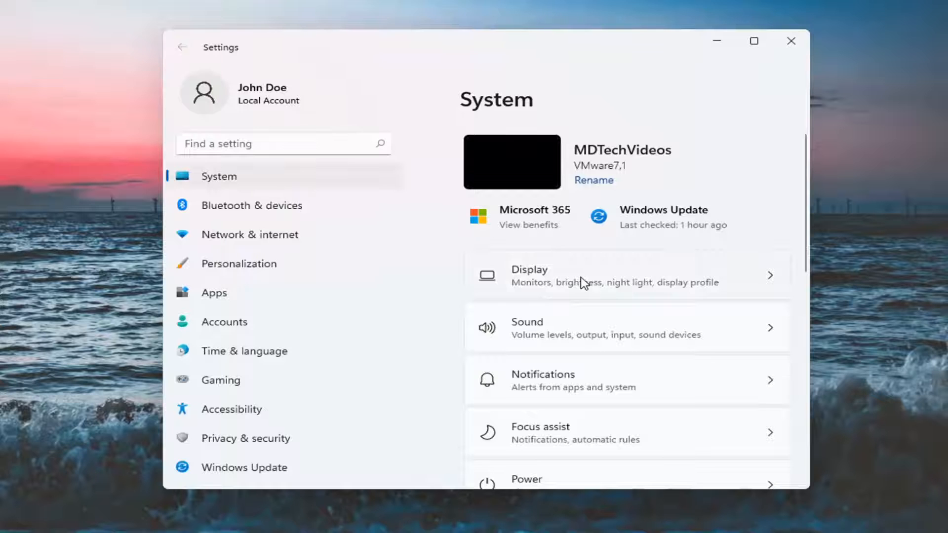
Go to System > Display and expand the Scale list showing 100%, 125% and 150%
{"action": "left_click", "coordinate": [604, 272]}
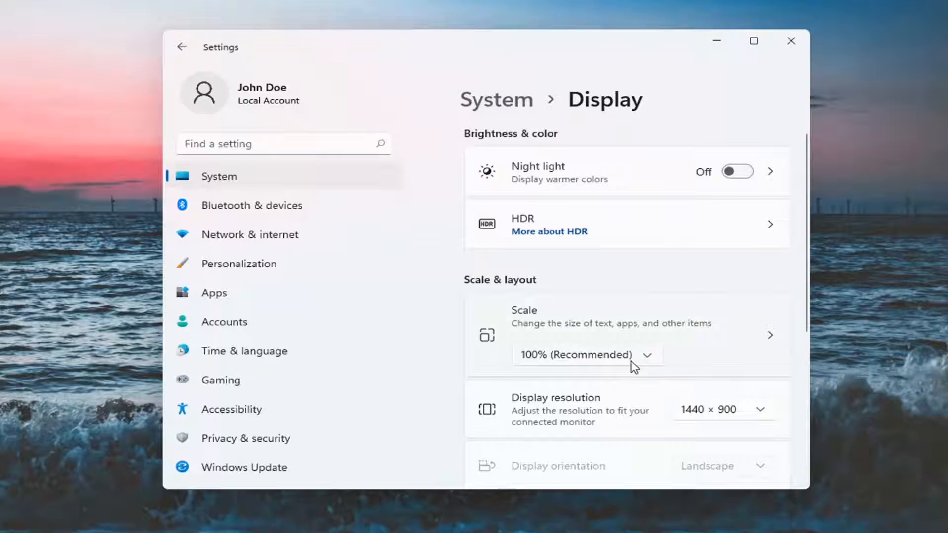
{"action": "left_click", "coordinate": [586, 355]}
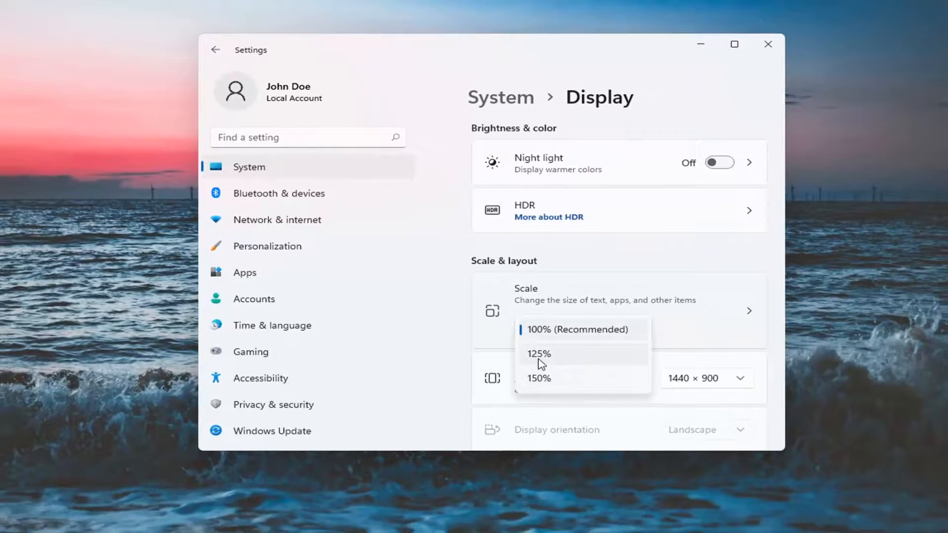
Set scale to 125%, then 150%, view the Custom scaling page and return to Display
{"action": "left_click", "coordinate": [537, 353]}
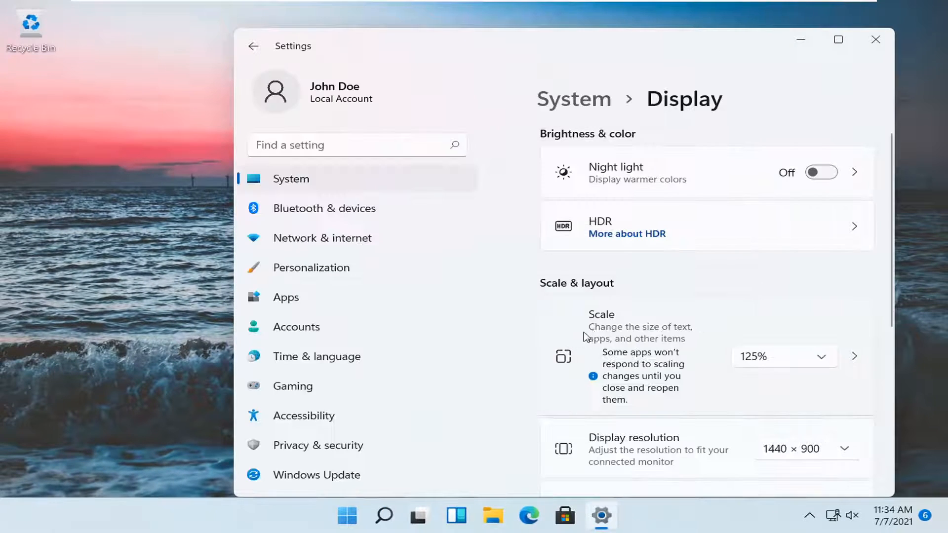
{"action": "left_click", "coordinate": [783, 356]}
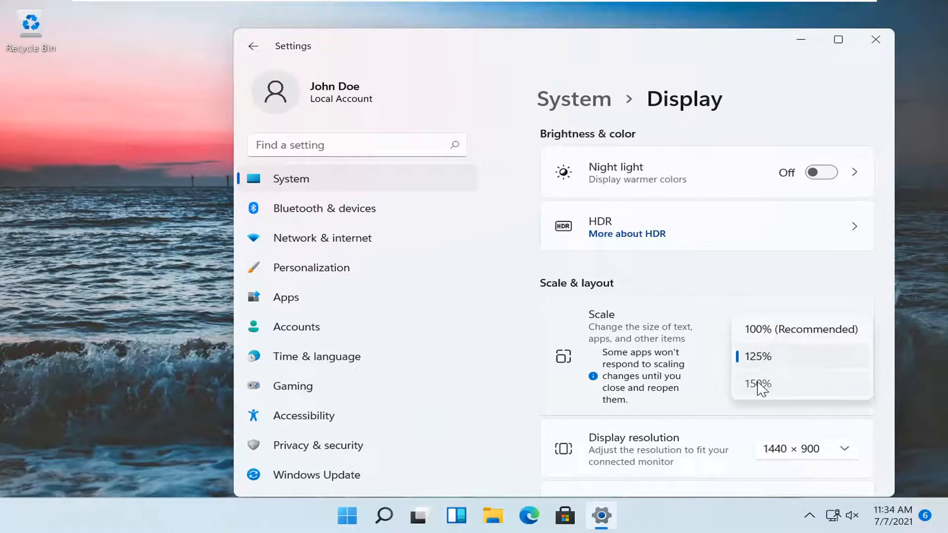
{"action": "left_click", "coordinate": [756, 385]}
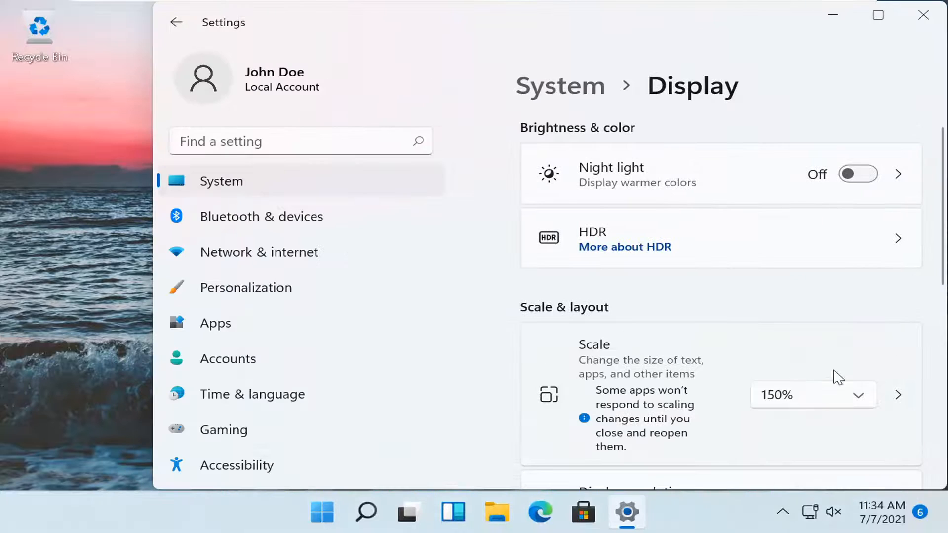
{"action": "left_click", "coordinate": [899, 395]}
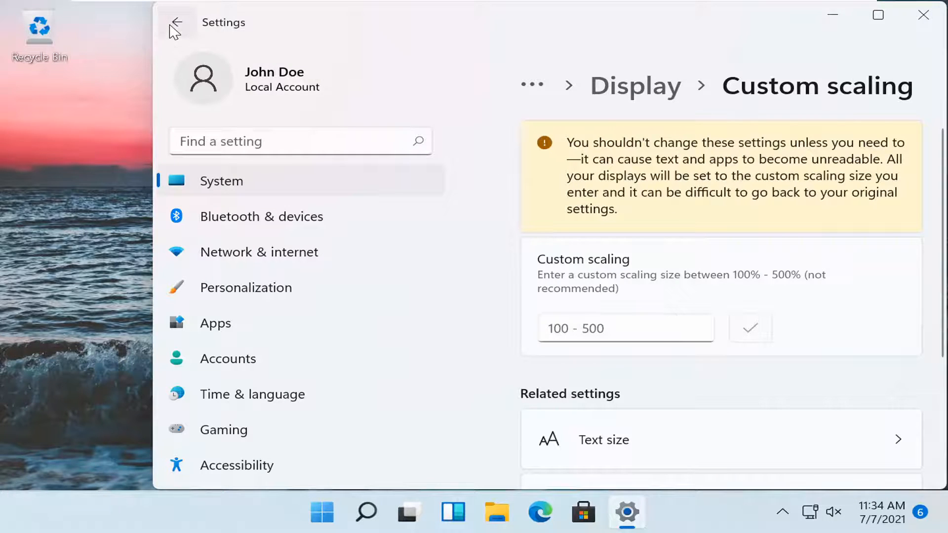
{"action": "left_click", "coordinate": [176, 22]}
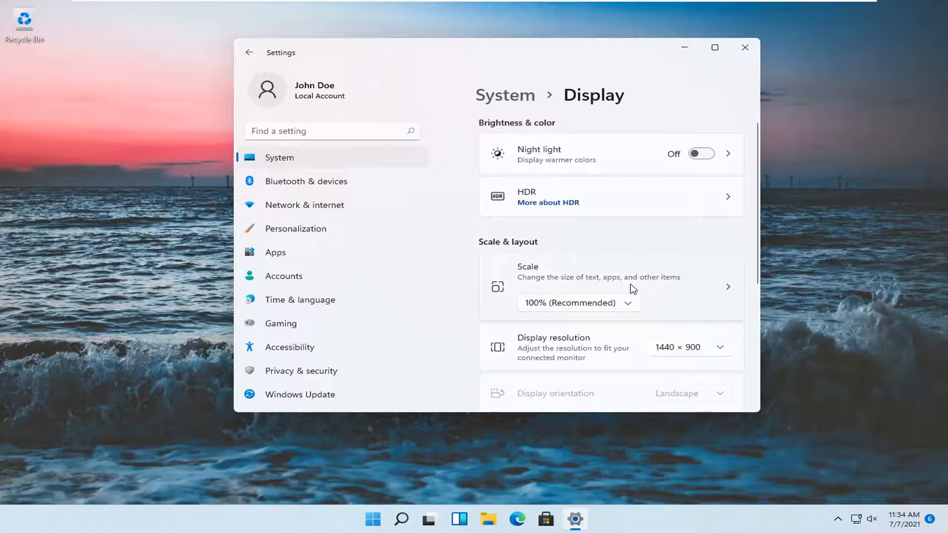
{"action": "mouse_move", "coordinate": [745, 48]}
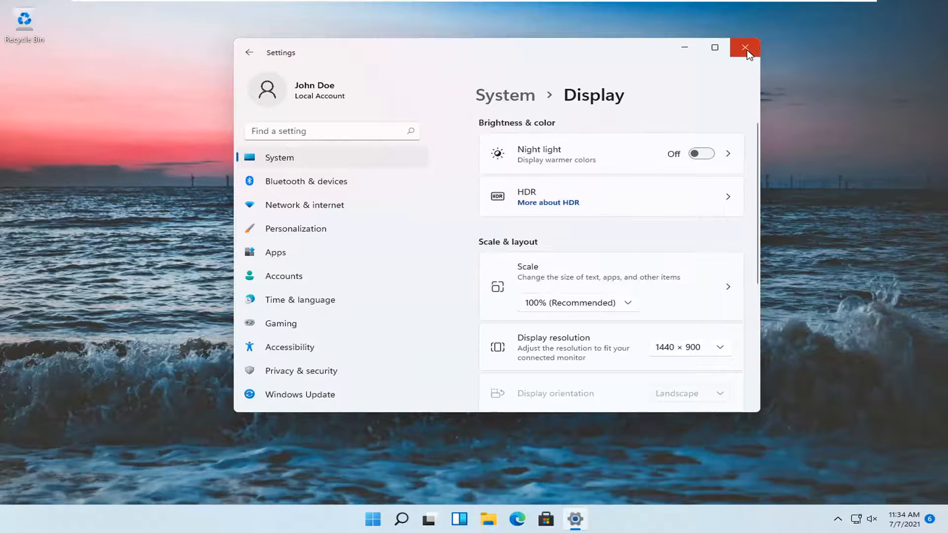
Close the Settings window, leaving the desktop showing
{"action": "left_click", "coordinate": [745, 47]}
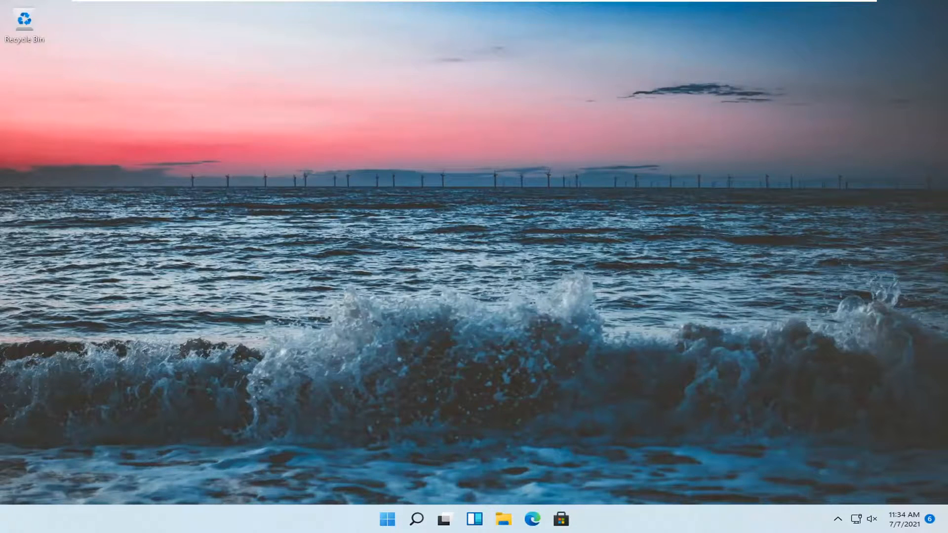